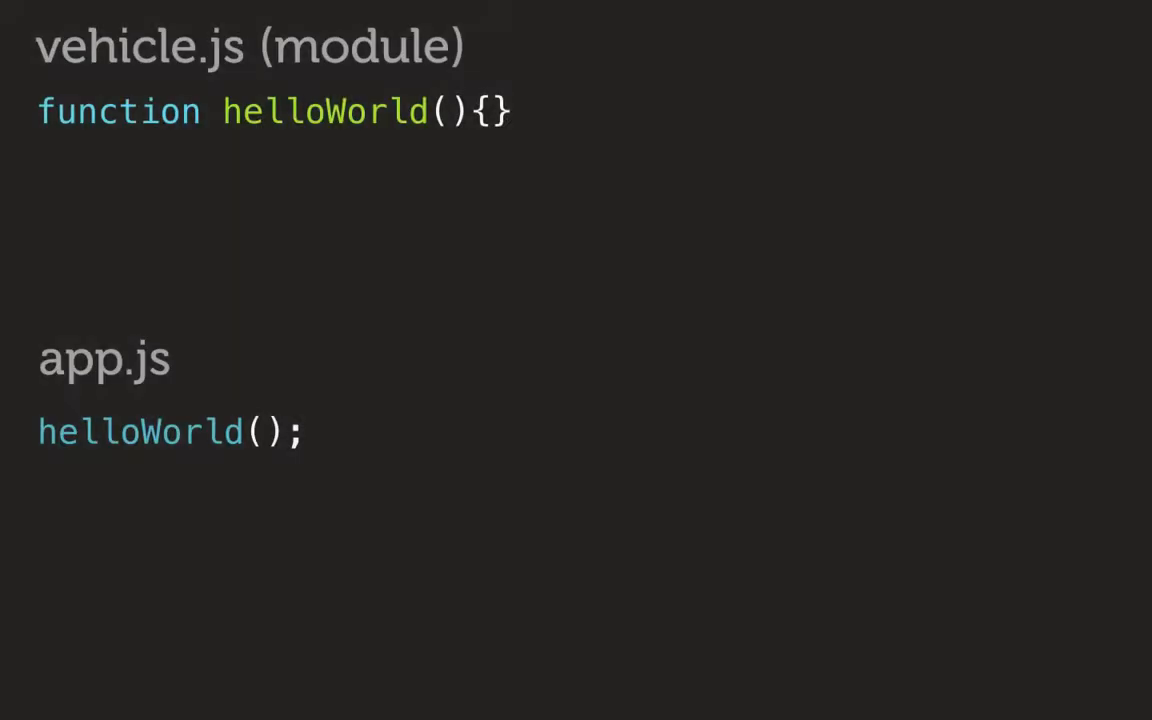
Step: Follow the slideshow adding export to vehicle.js's helloWorld and the module import keyword
text(export)
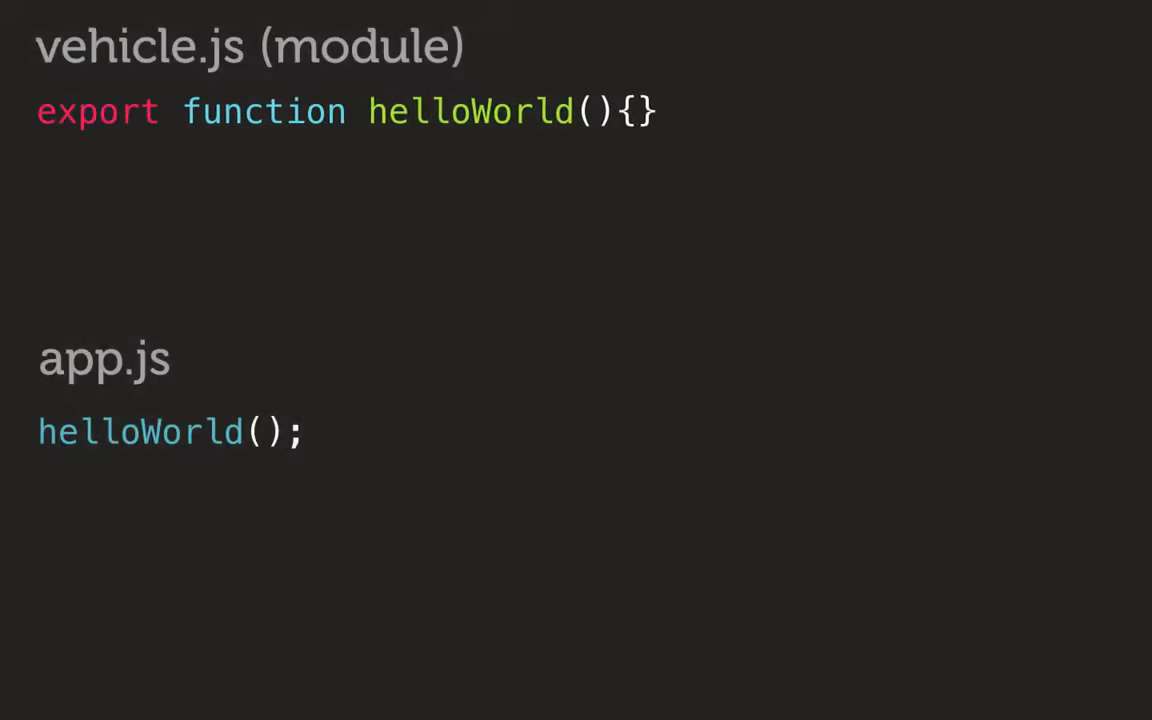
text(impor)
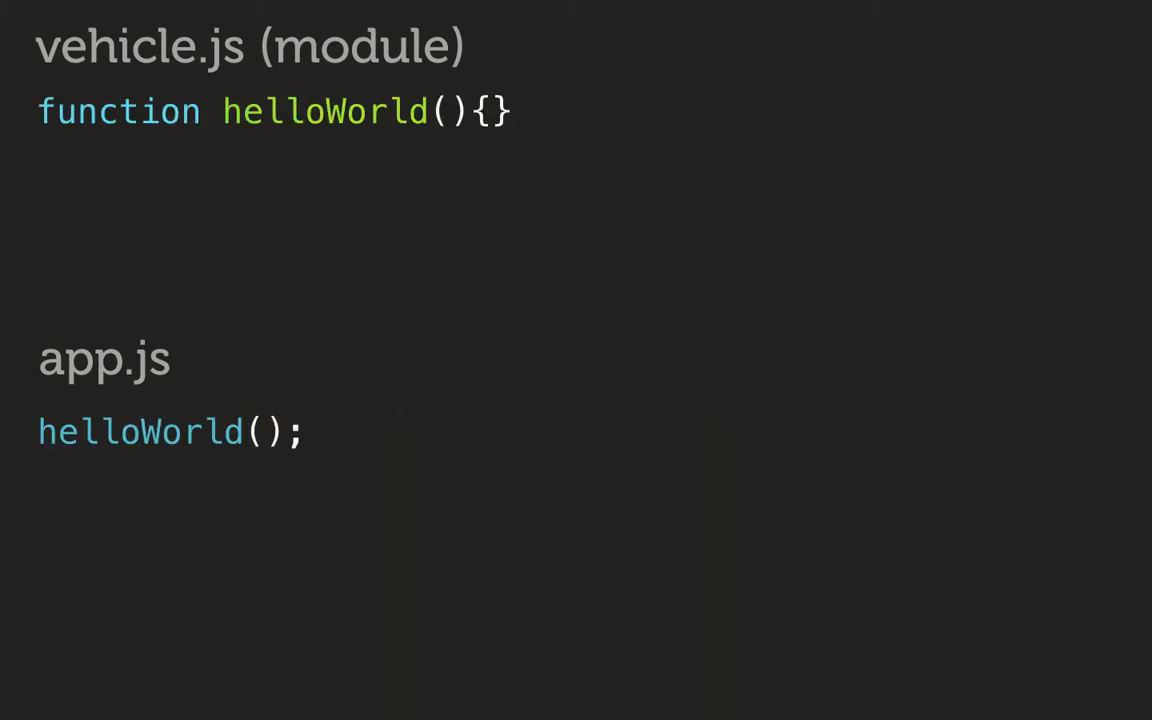
text(export)
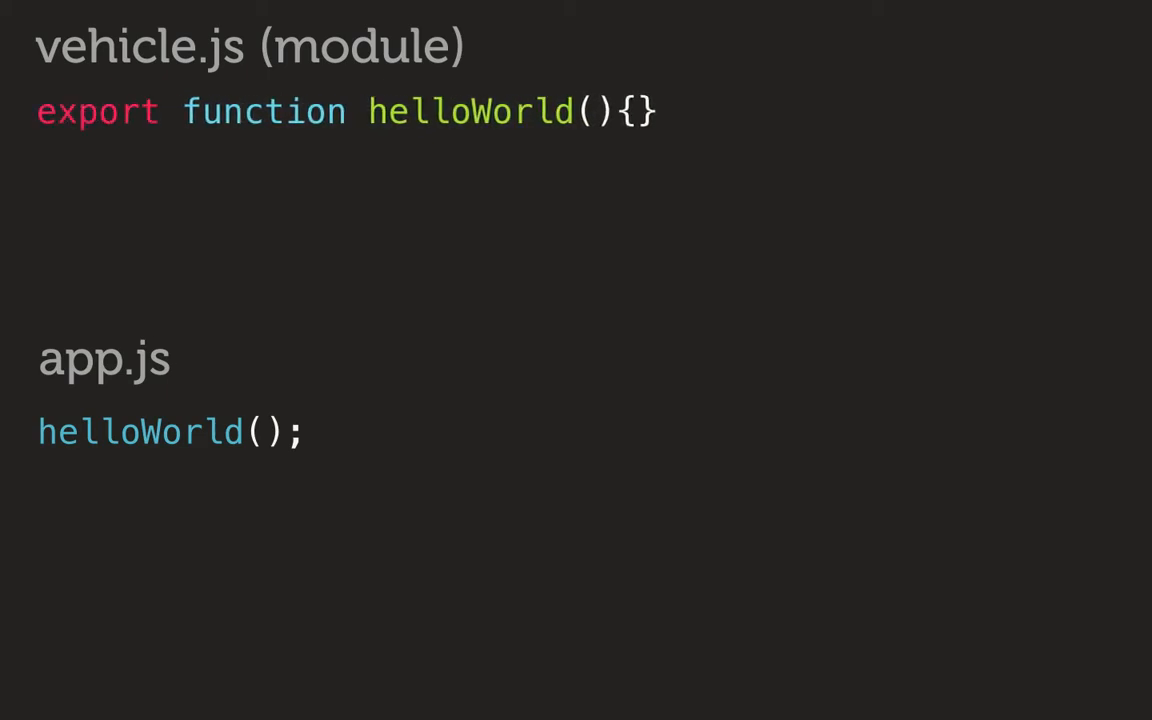
text(modu)
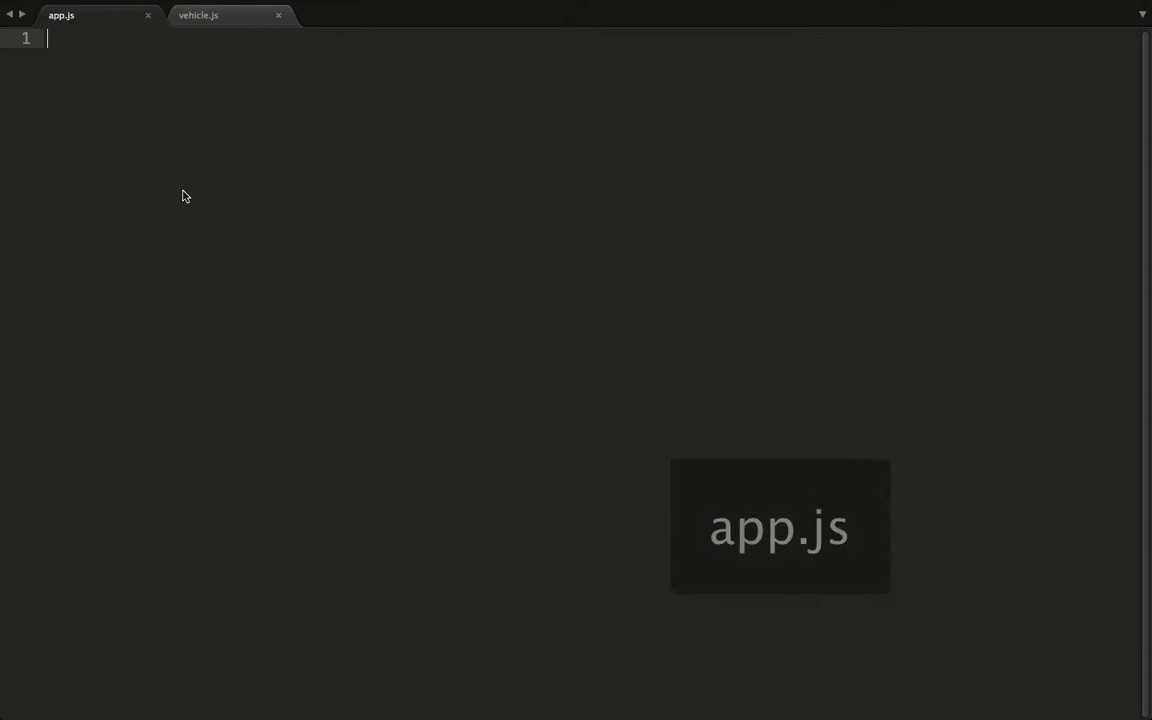
Step: Write module vehicles from './vehicle'; and console.log(vehicles.vehicles); in app.js, then build
text(module vehicles from)
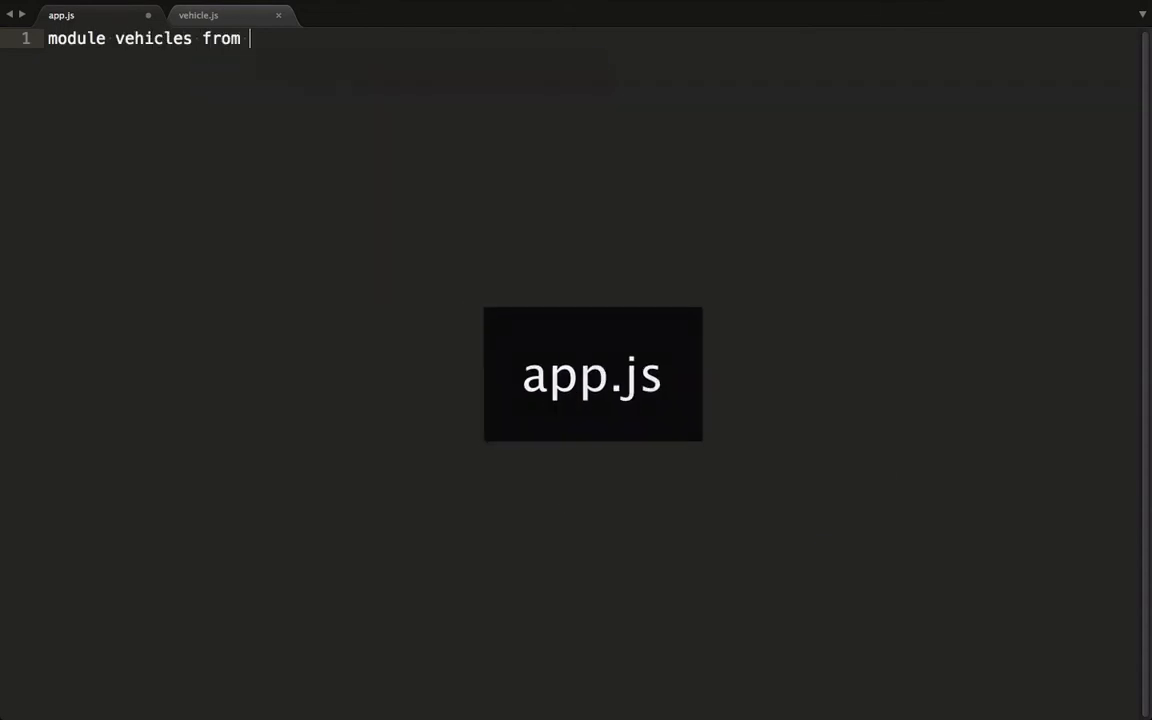
text('./vehi')
text(co)
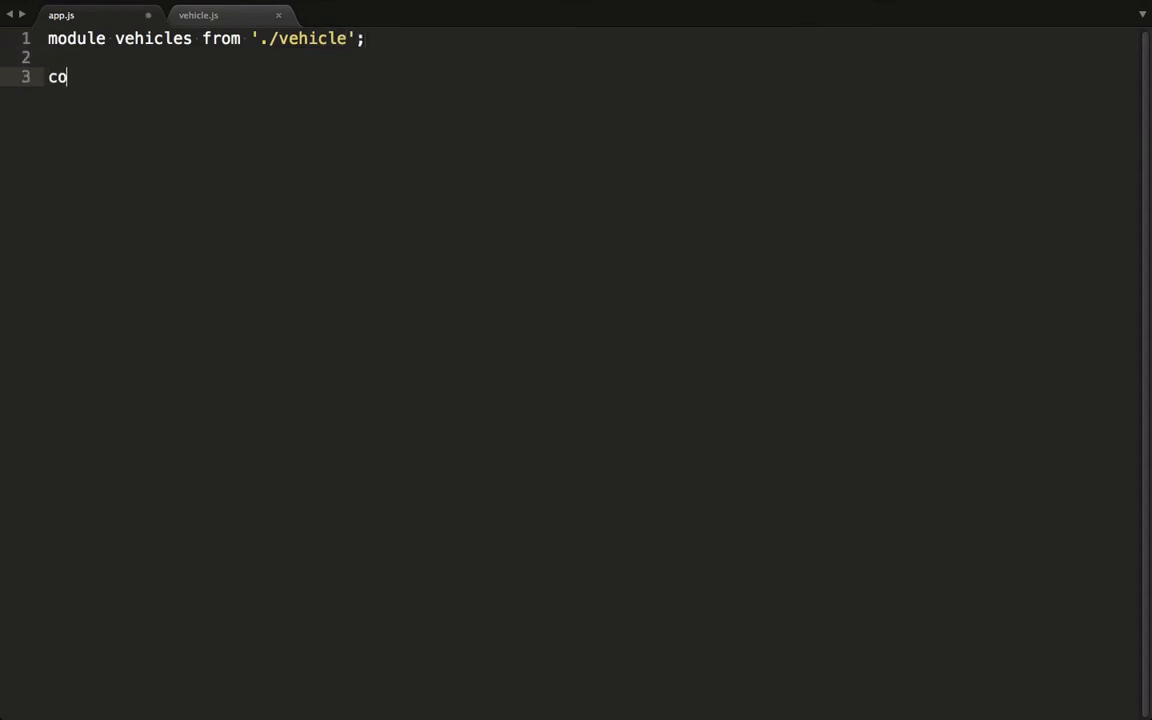
text(nsole.log())
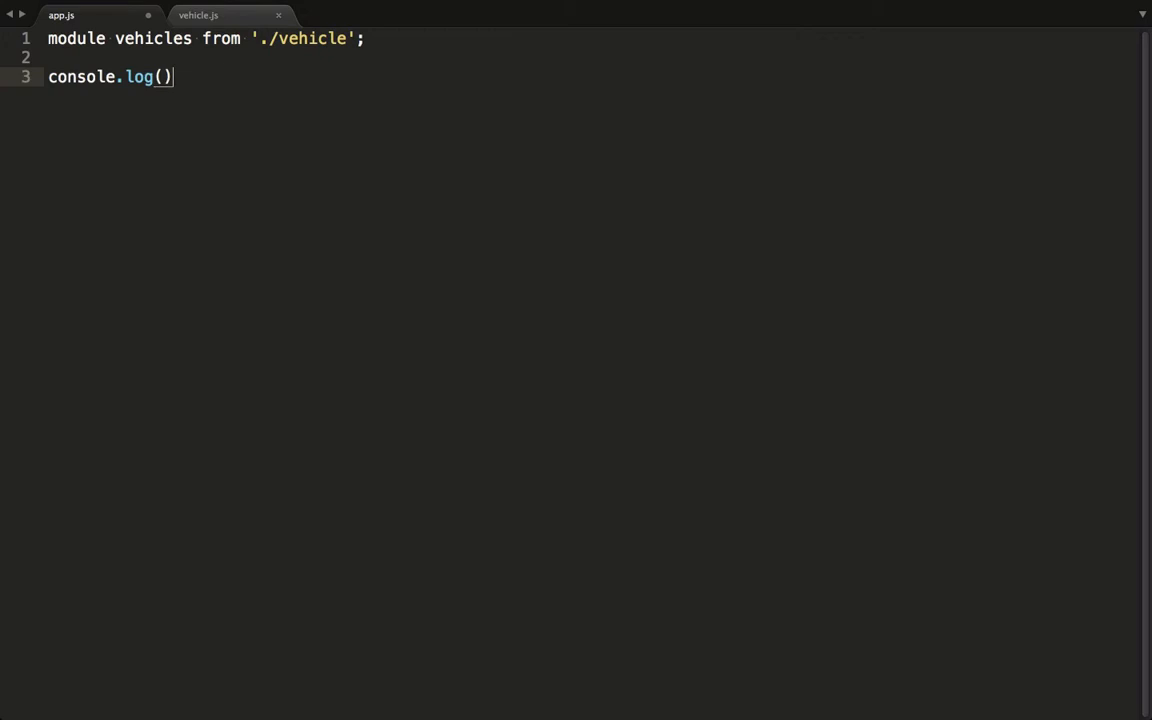
text(vehicles.;)
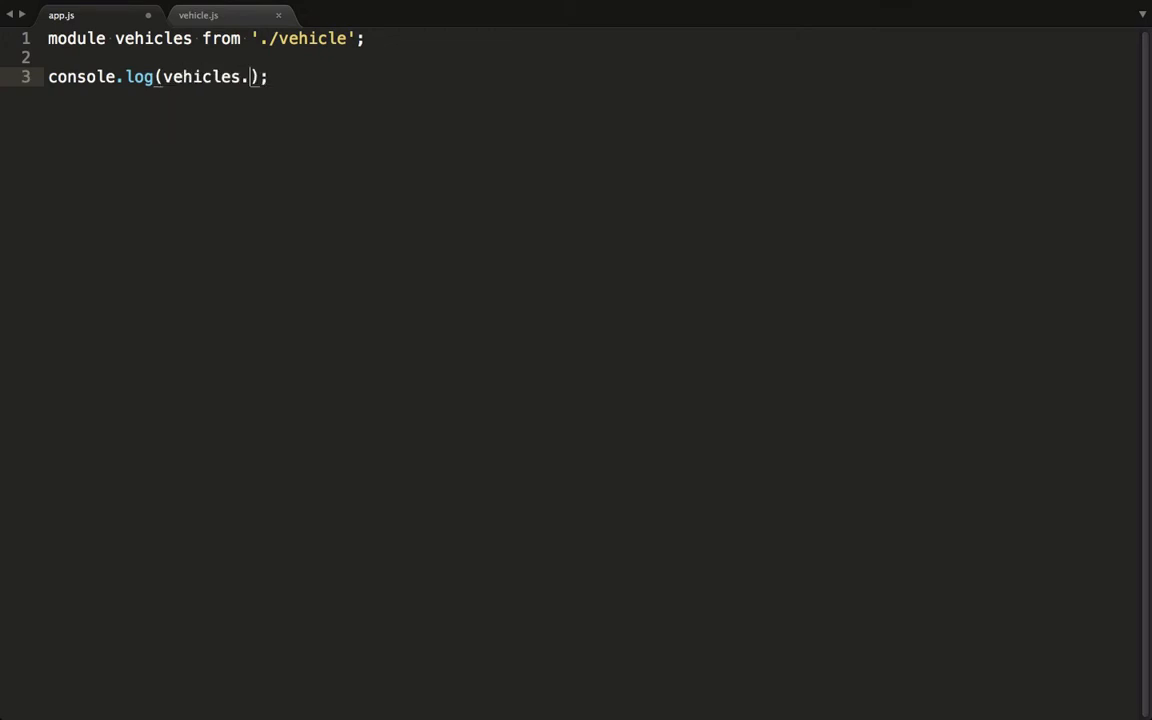
text(vehicles)
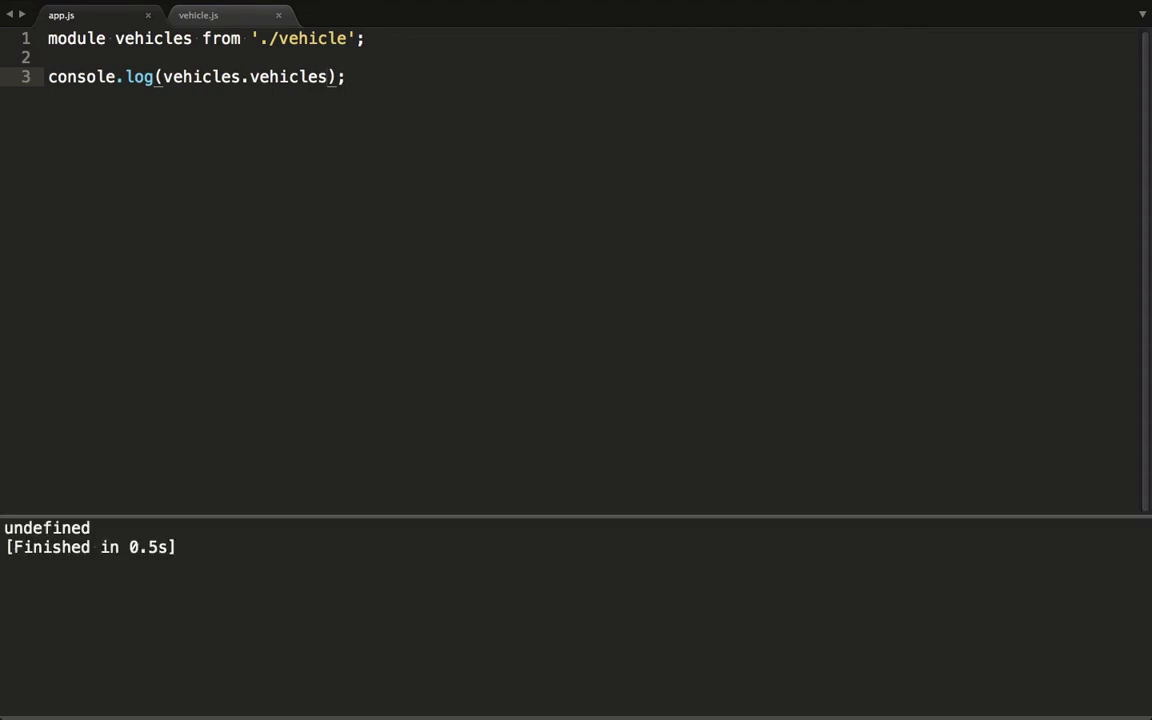
click(202, 16)
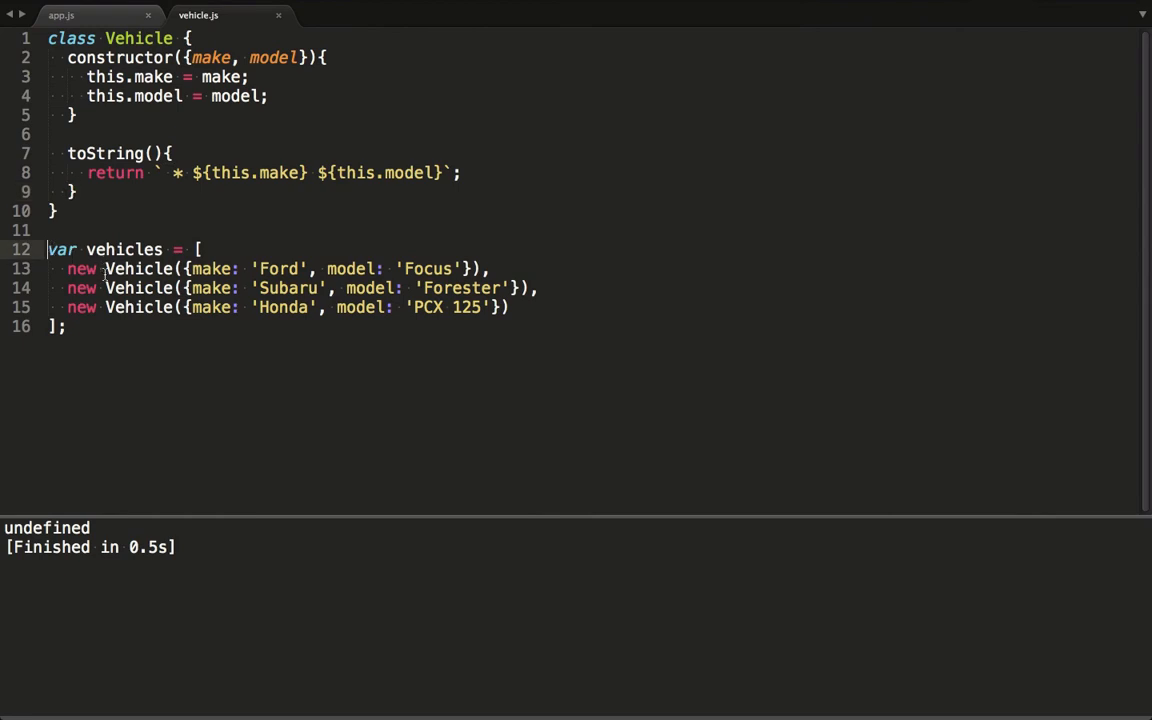
click(95, 18)
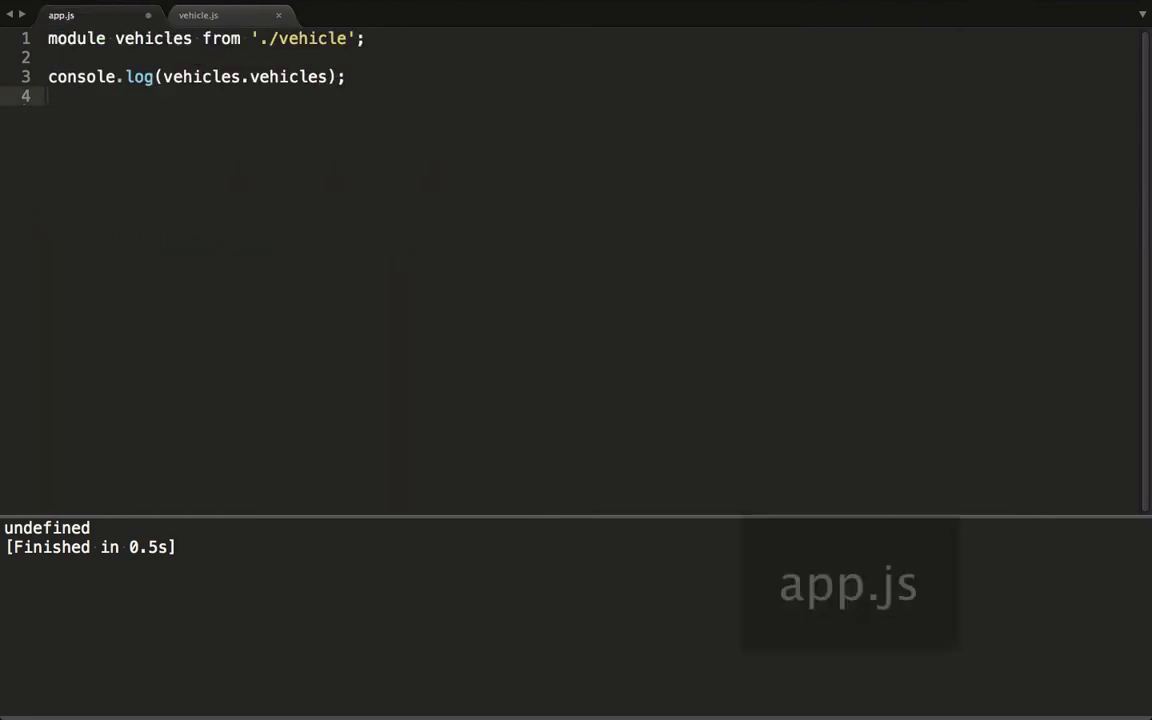